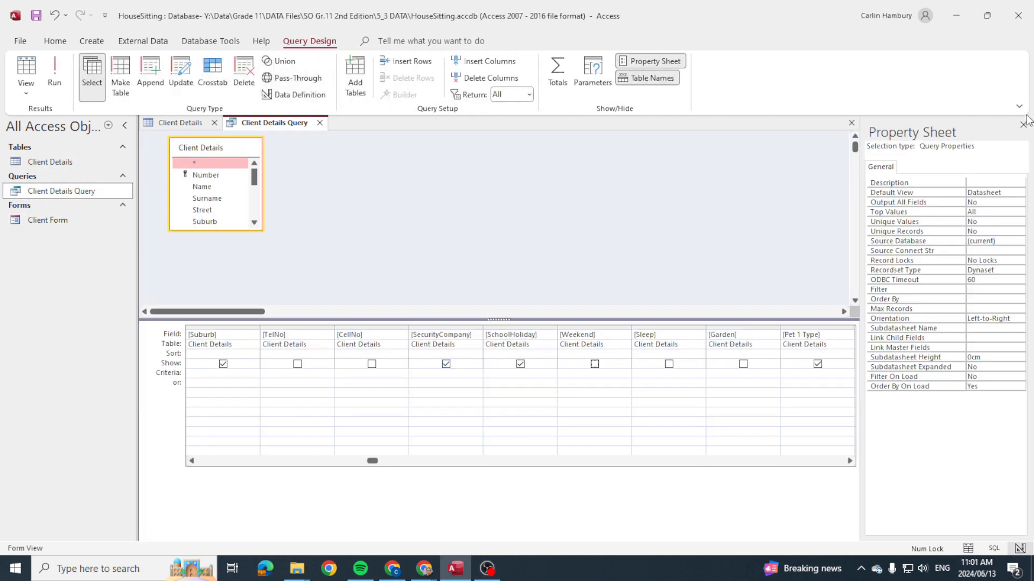
# - Close the Property Sheet and run Client Details Query, showing all 30 client records
pyautogui.click(53, 73)
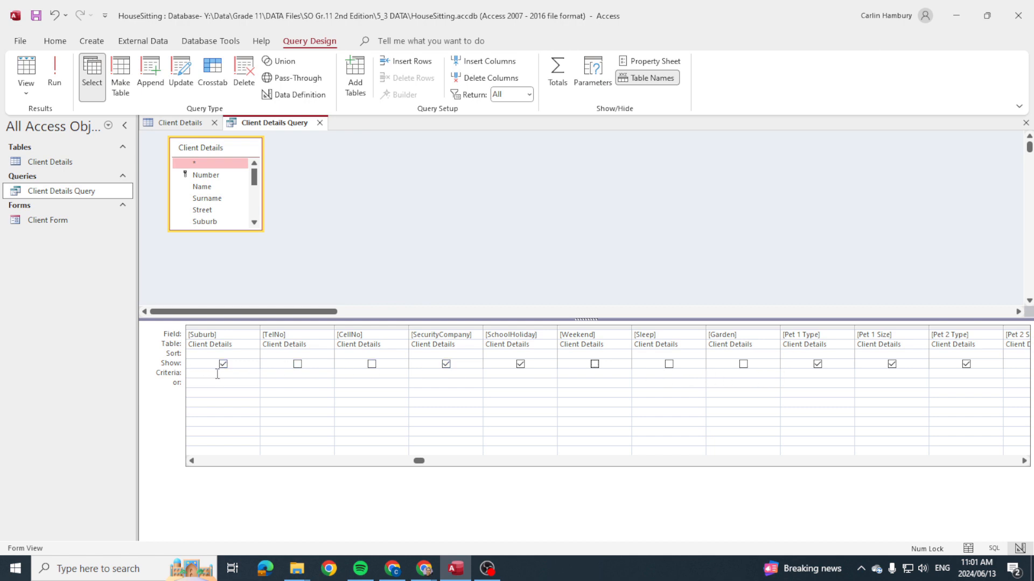
pyautogui.click(205, 373)
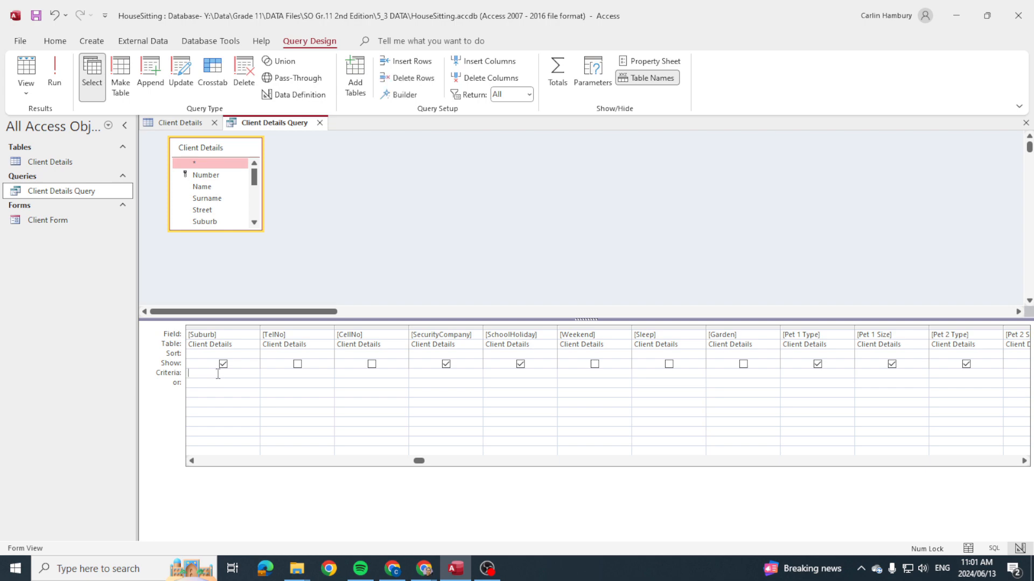
pyautogui.click(54, 70)
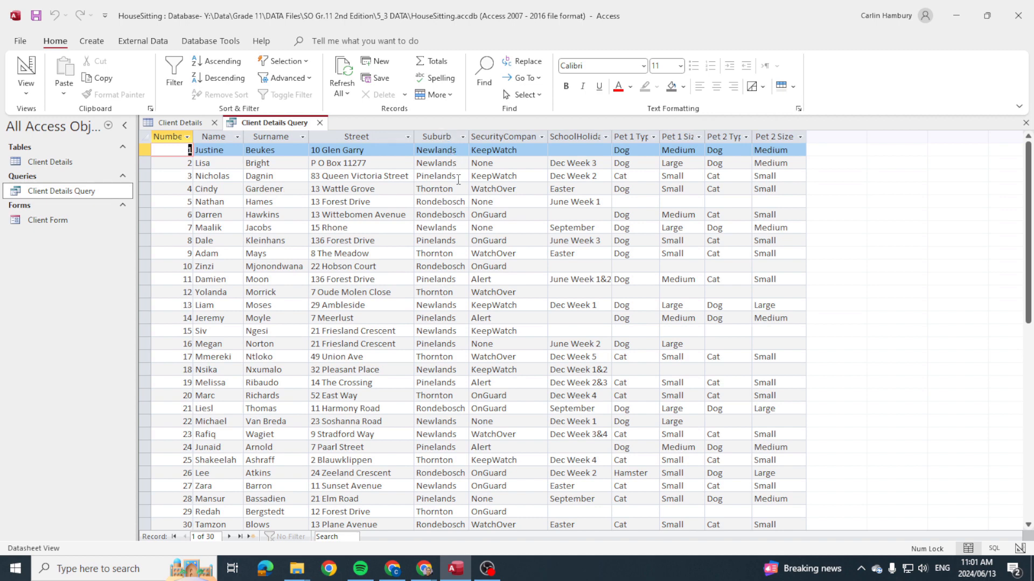
pyautogui.moveTo(408, 296)
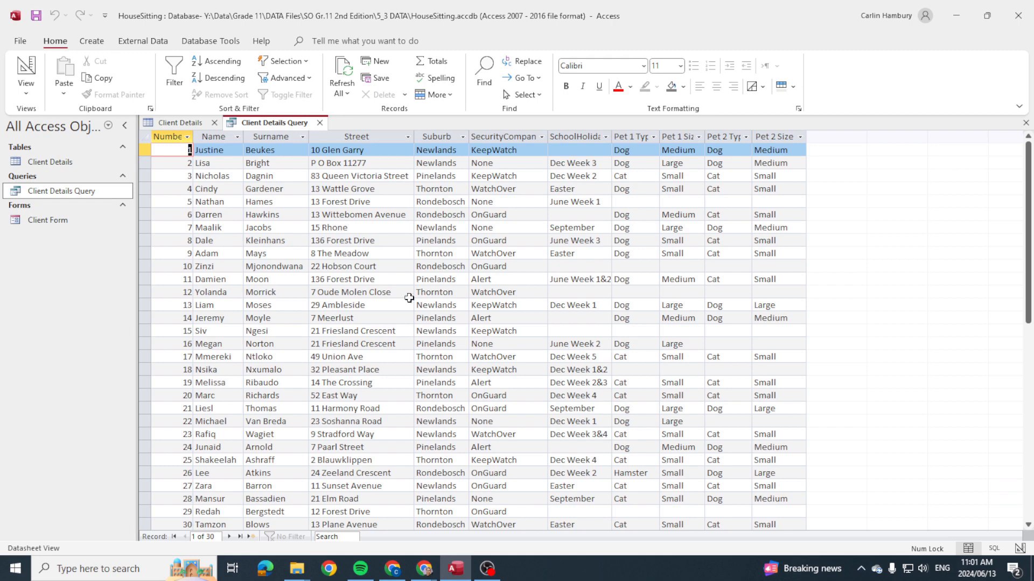
# - Reopen Client Details Query in Design View and enter Thor* as the Suburb criterion
pyautogui.rightClick(54, 191)
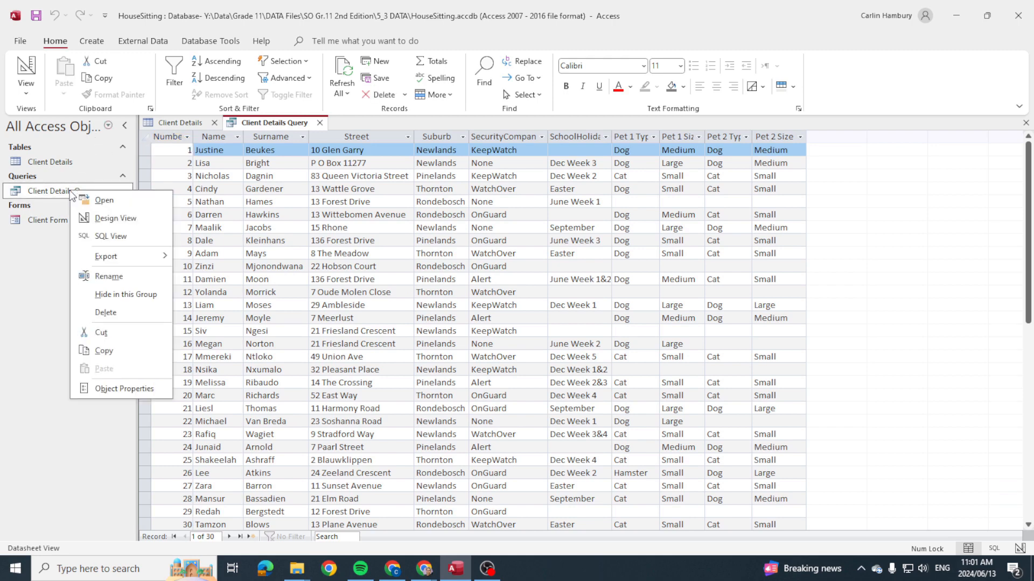
pyautogui.click(116, 218)
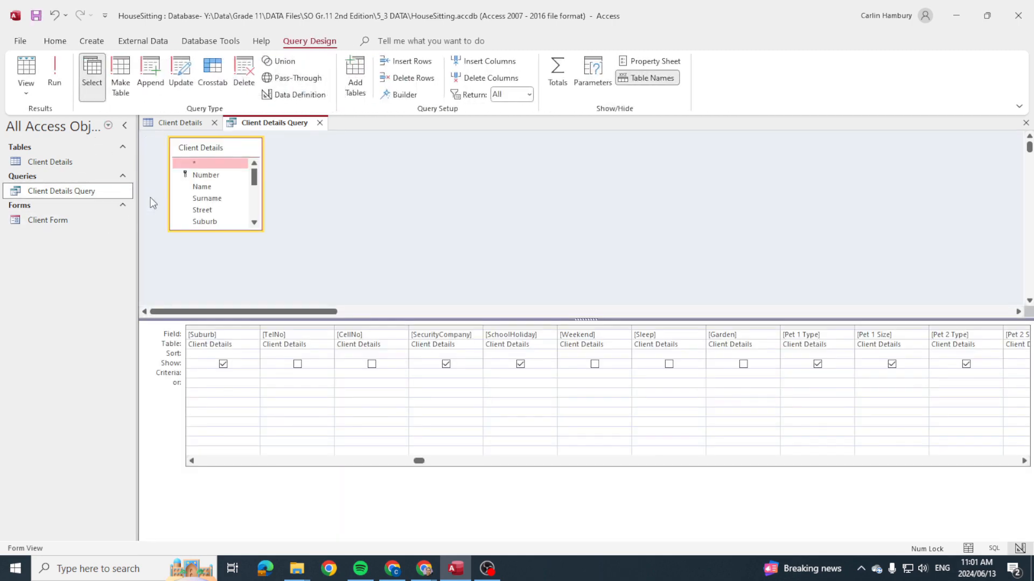
pyautogui.click(368, 378)
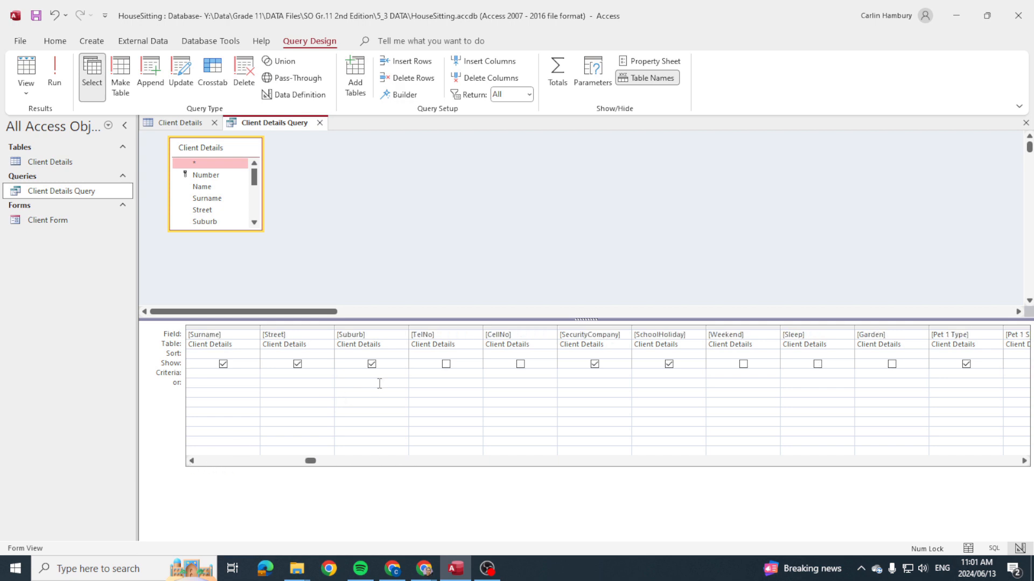
pyautogui.moveTo(342, 372)
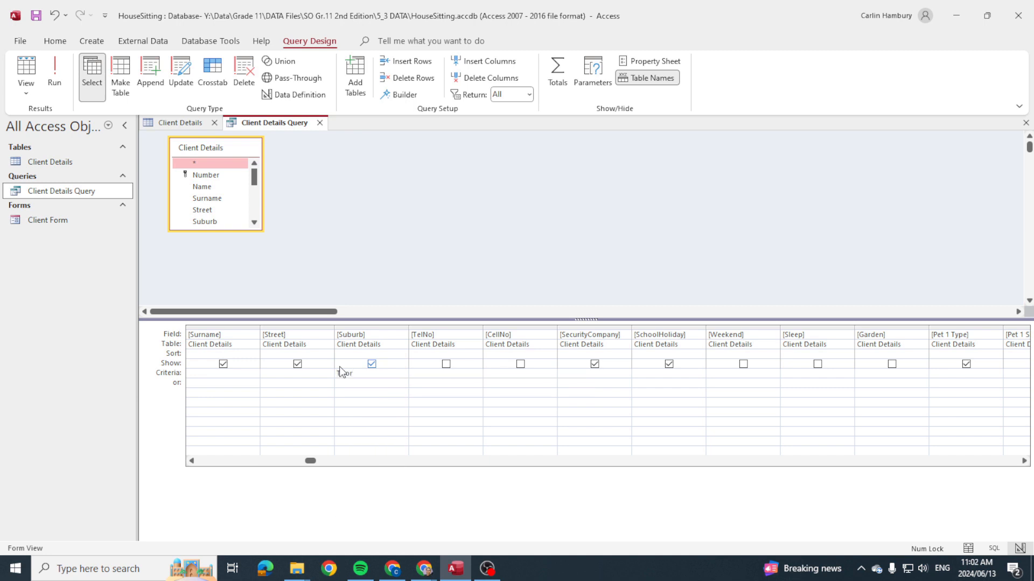
pyautogui.write('Thor')
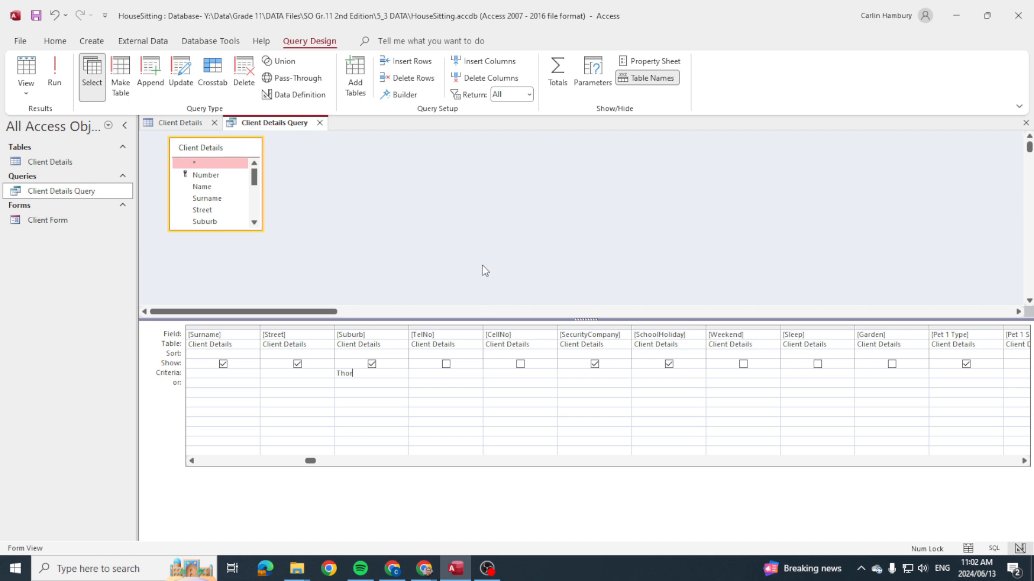
pyautogui.write('*')
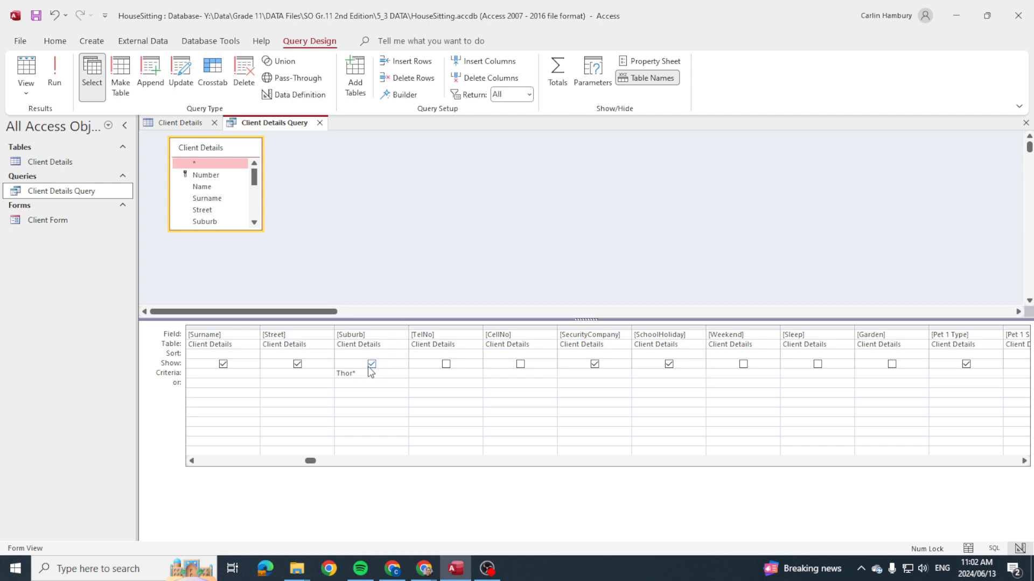
pyautogui.click(345, 374)
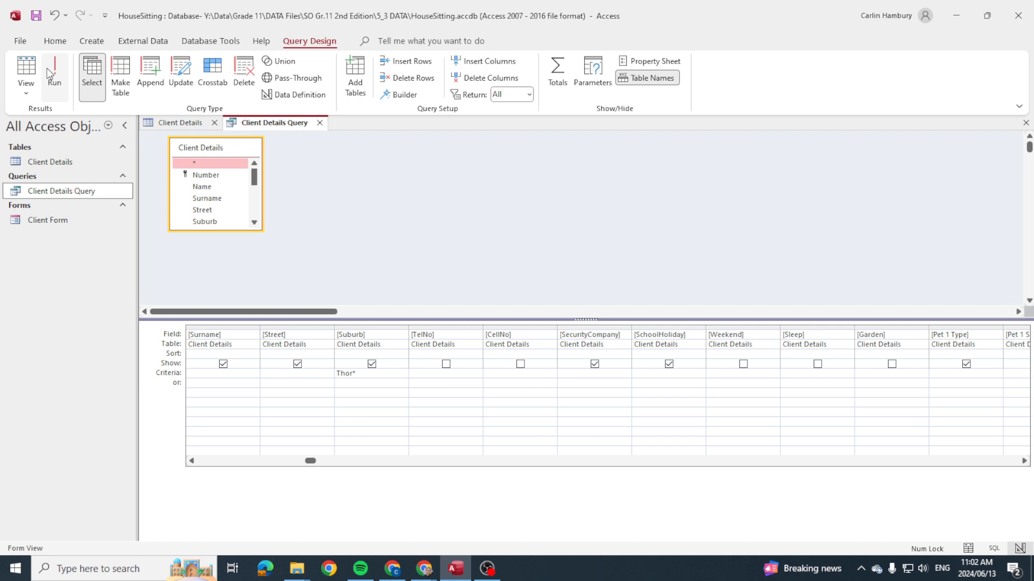
# - Run the Thor* query for 7 Thornton clients, then change Suburb criterion to *on and rerun
pyautogui.click(54, 70)
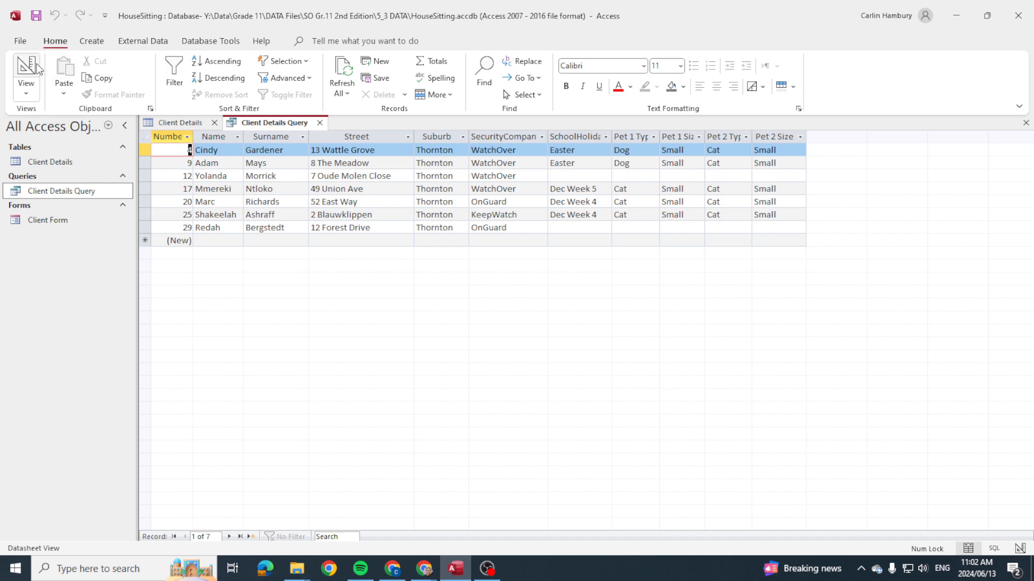
pyautogui.rightClick(67, 191)
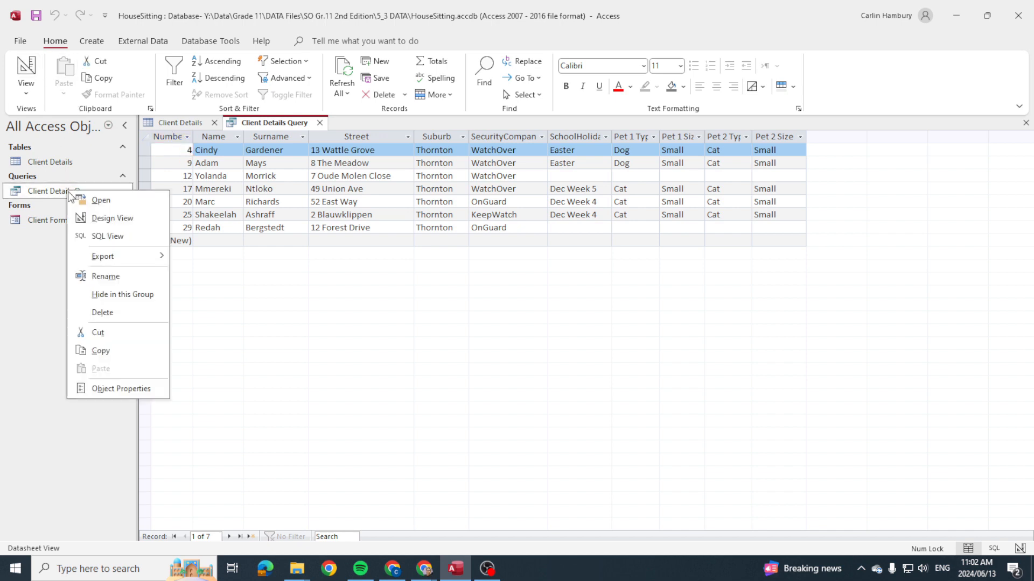
pyautogui.click(112, 218)
pyautogui.write('"')
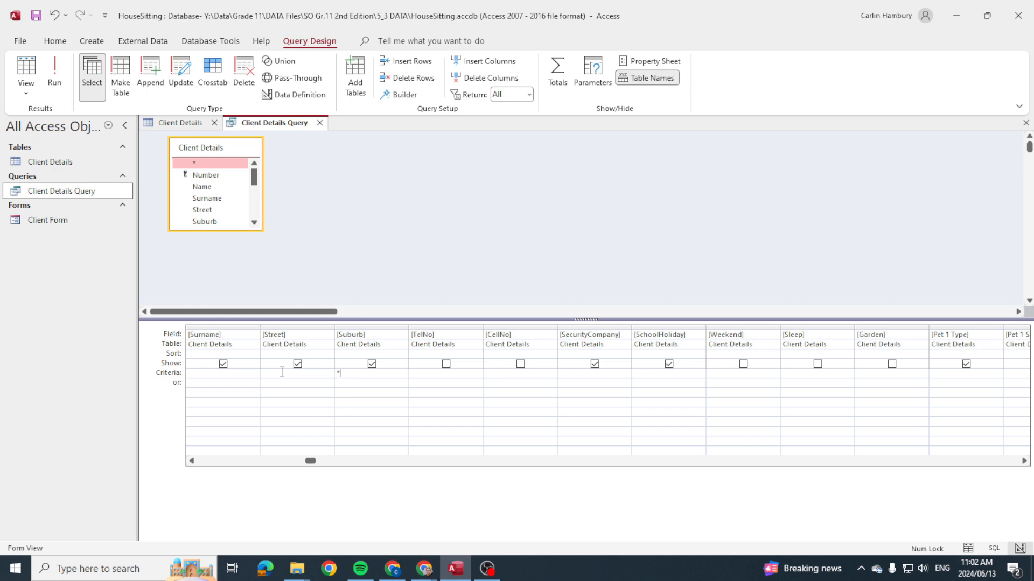
pyautogui.write('on')
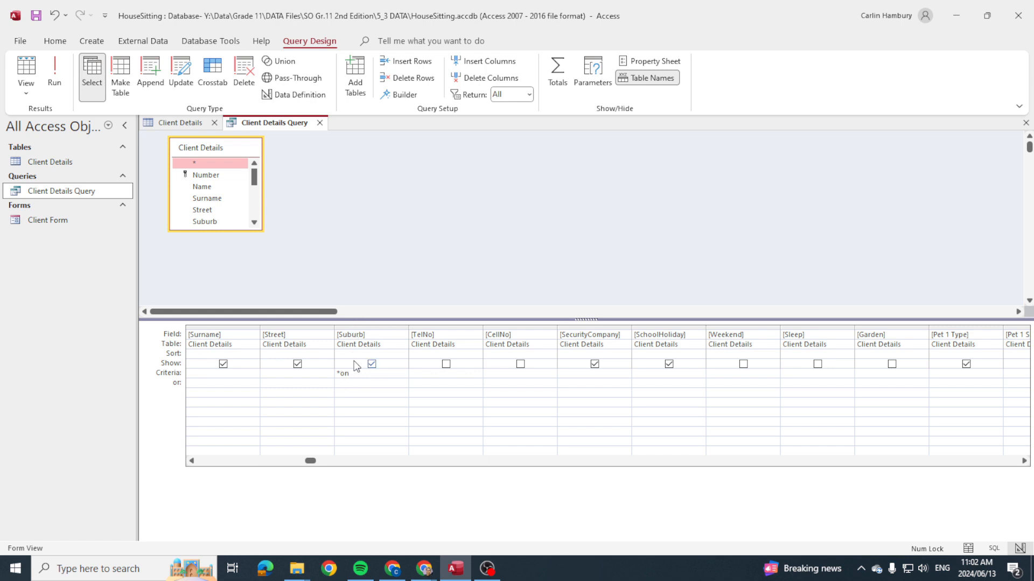
pyautogui.click(53, 73)
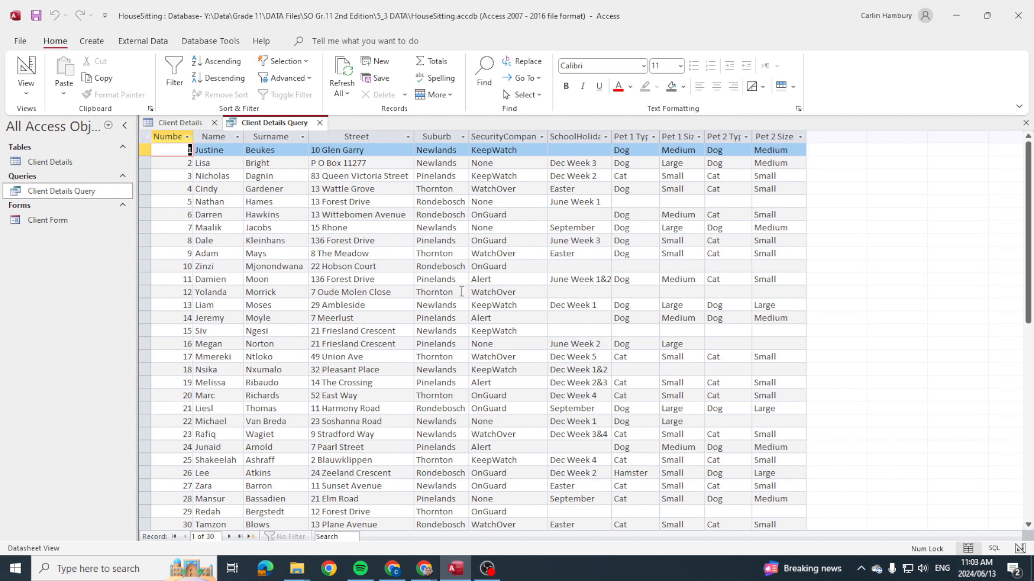
pyautogui.moveTo(452, 395)
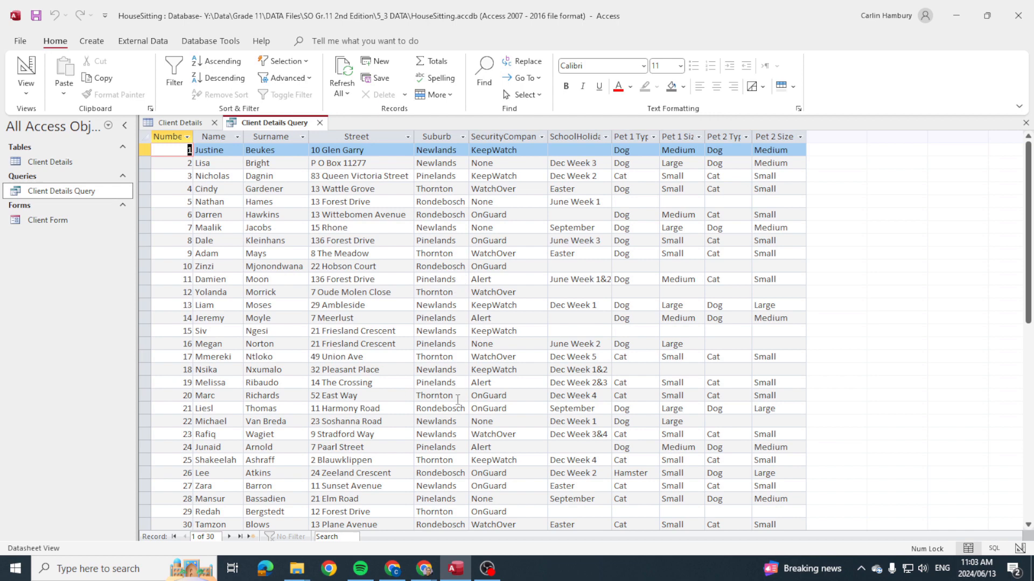
pyautogui.moveTo(63, 205)
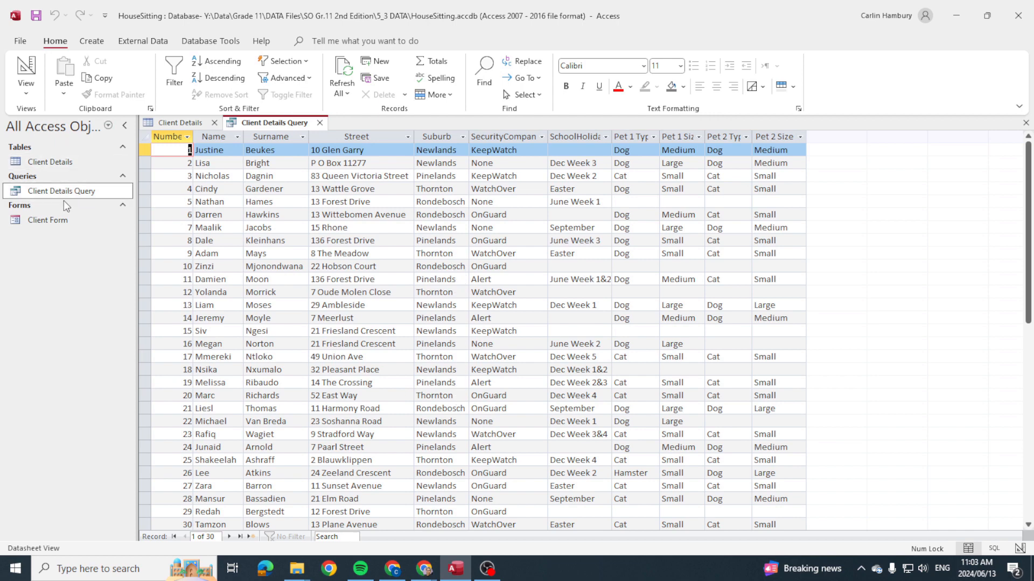
# - Set the Suburb criterion to Like *ands and run, returning 17 Newlands and Pinelands clients
pyautogui.rightClick(60, 191)
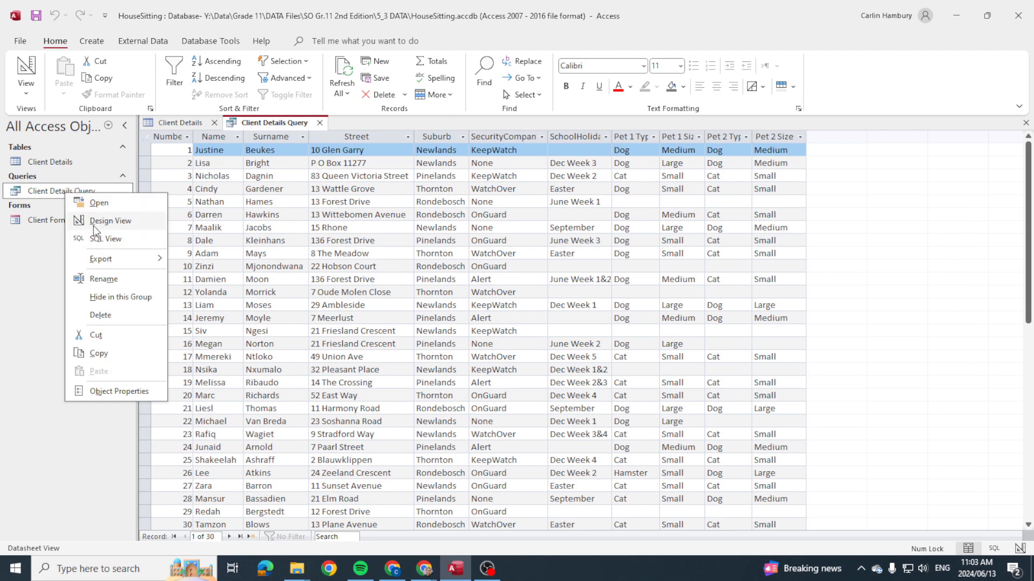
pyautogui.click(111, 221)
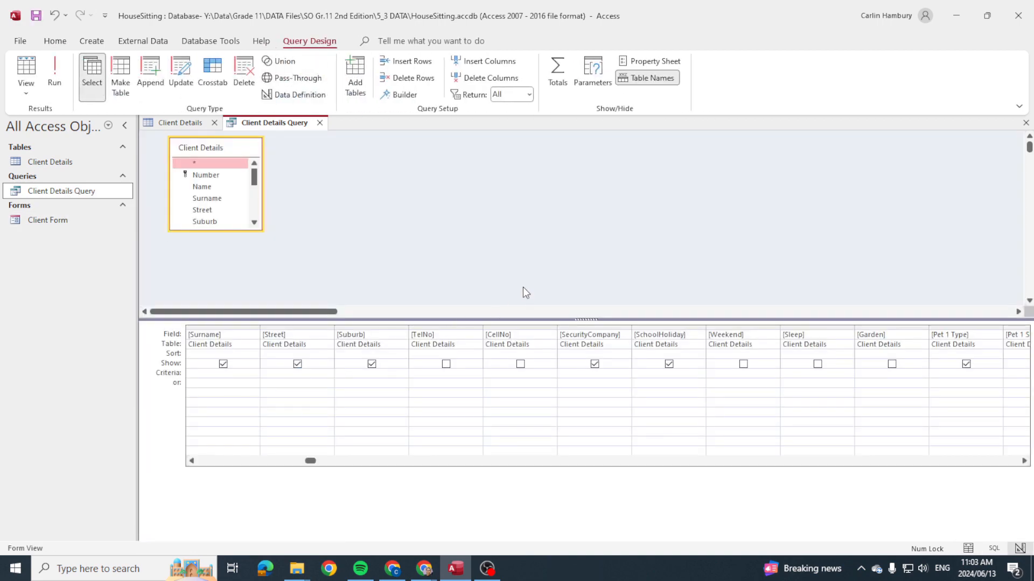
pyautogui.write('Like')
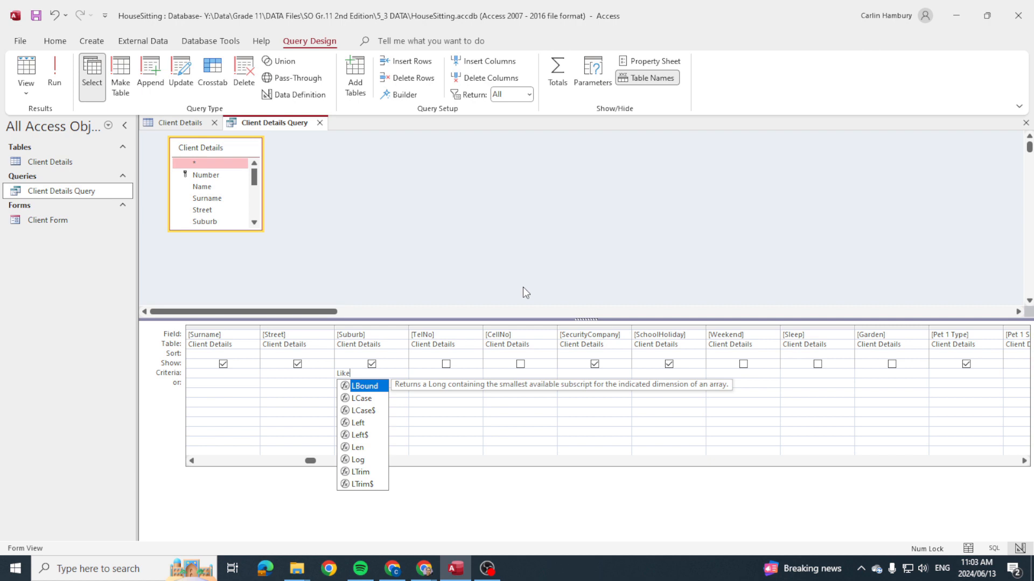
pyautogui.press('Escape')
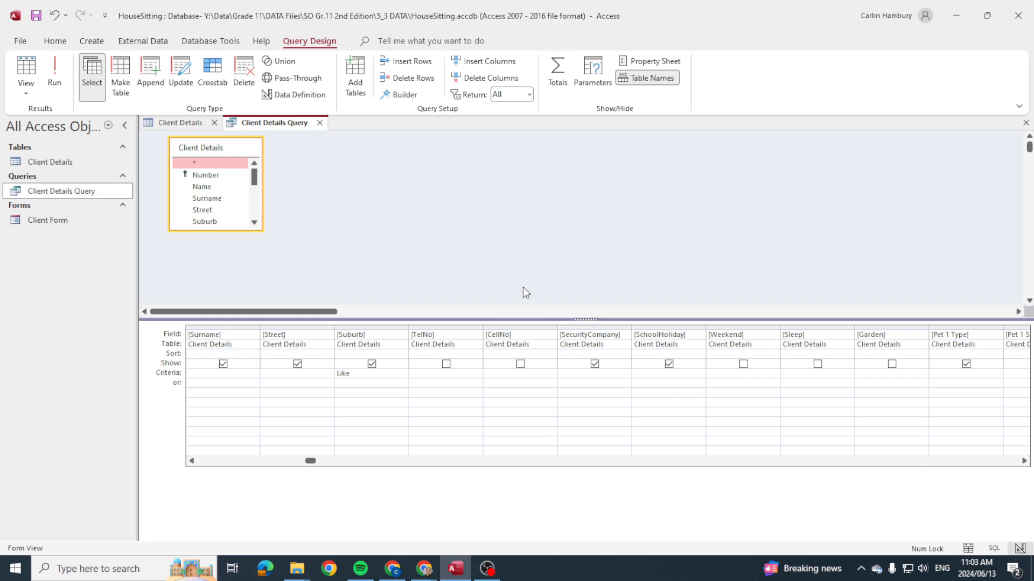
pyautogui.write('*')
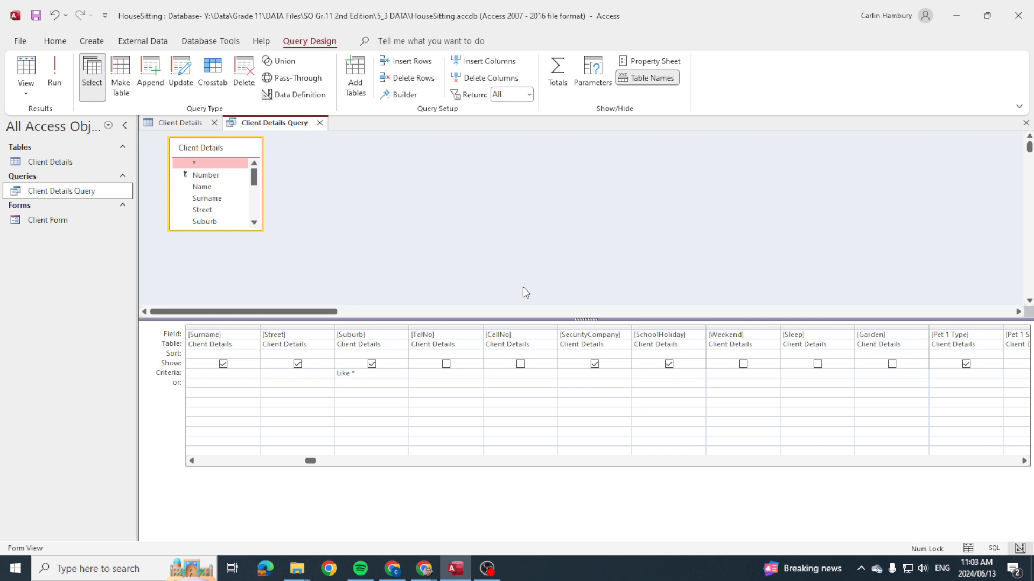
pyautogui.write('ands')
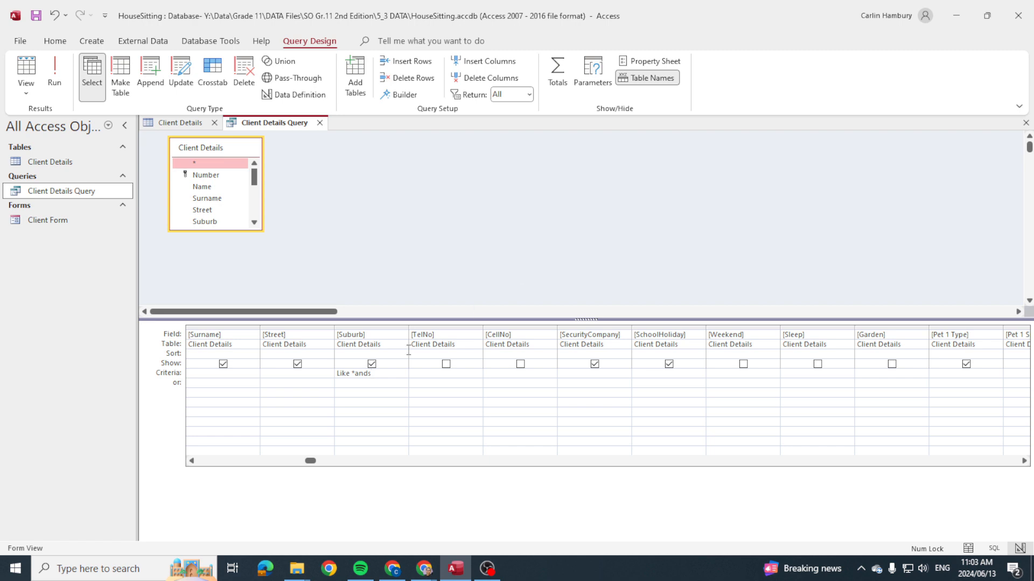
pyautogui.click(54, 70)
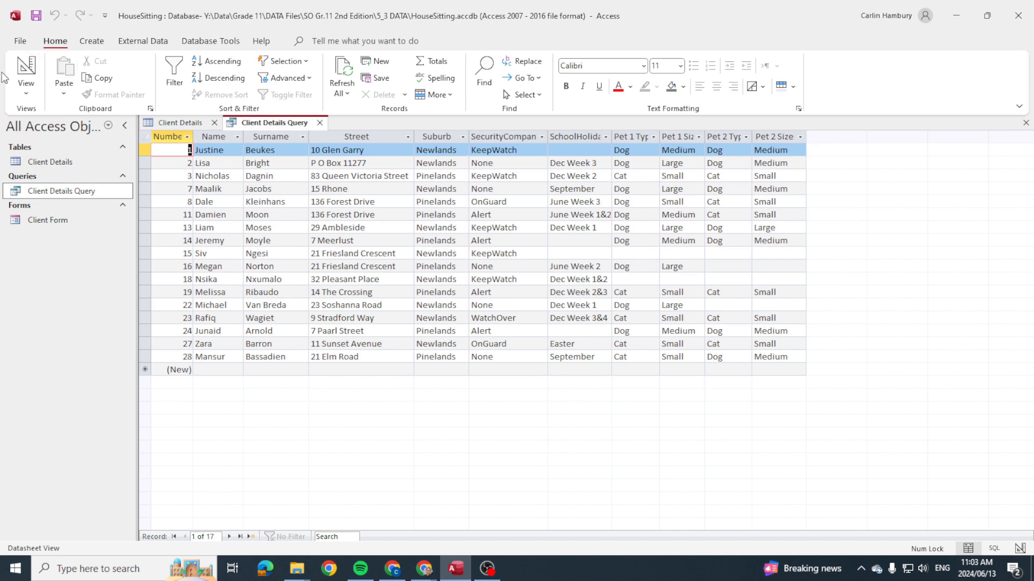
# - Replace the Suburb criterion with Like "ne*" and run, listing the nine Newlands clients
pyautogui.click(26, 70)
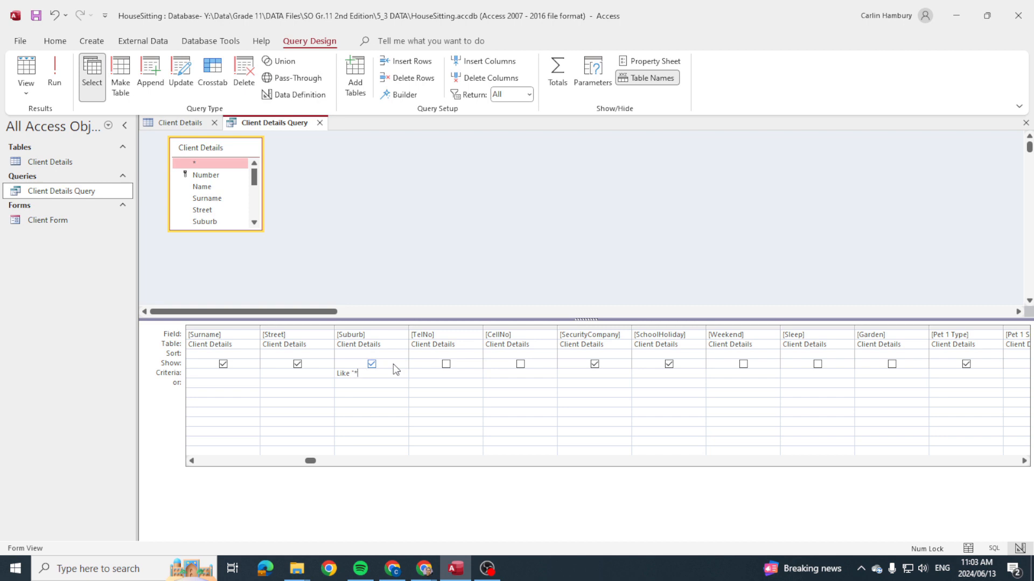
pyautogui.press('Backspace')
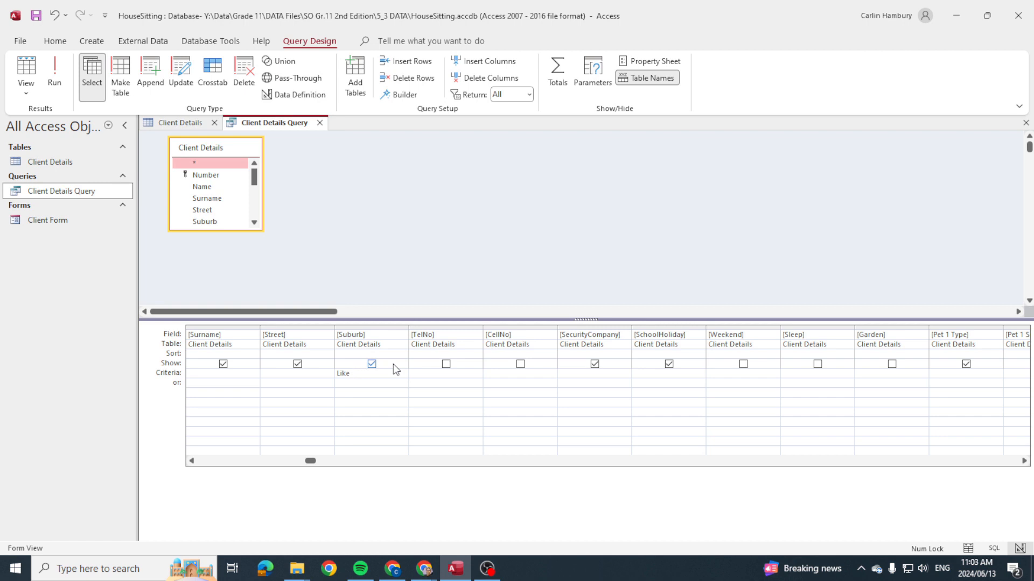
pyautogui.write('N')
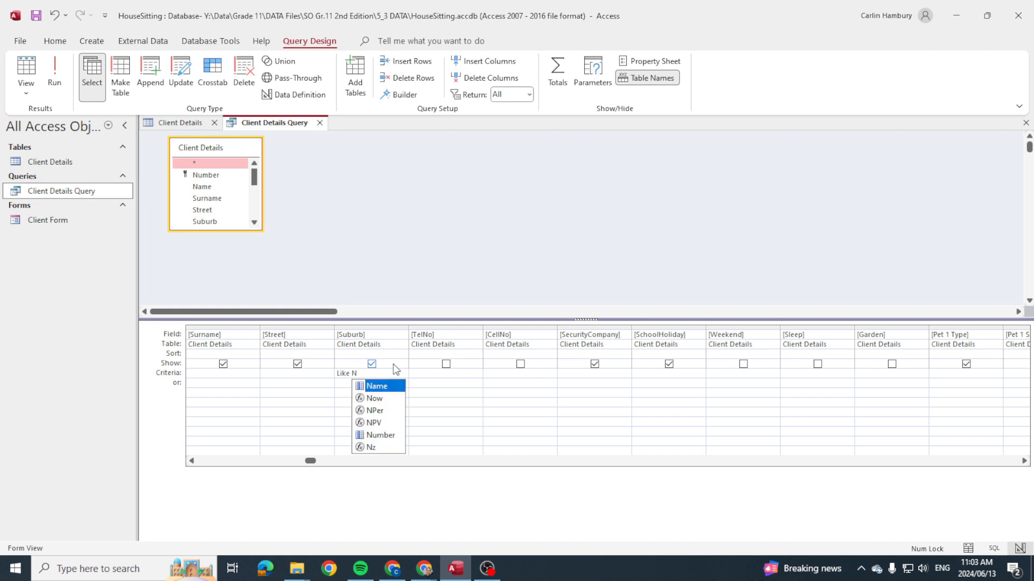
pyautogui.write('e')
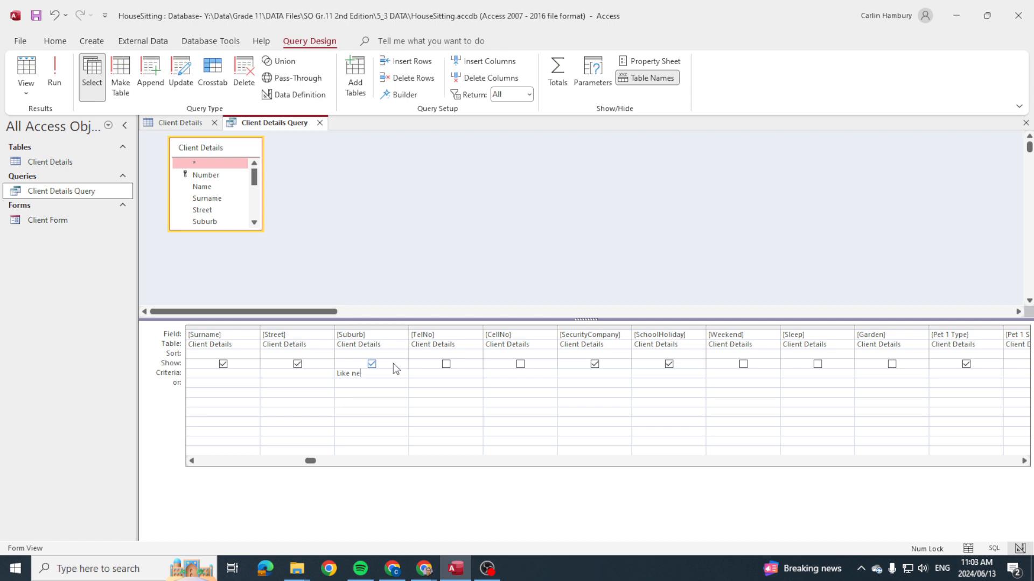
pyautogui.write('"')
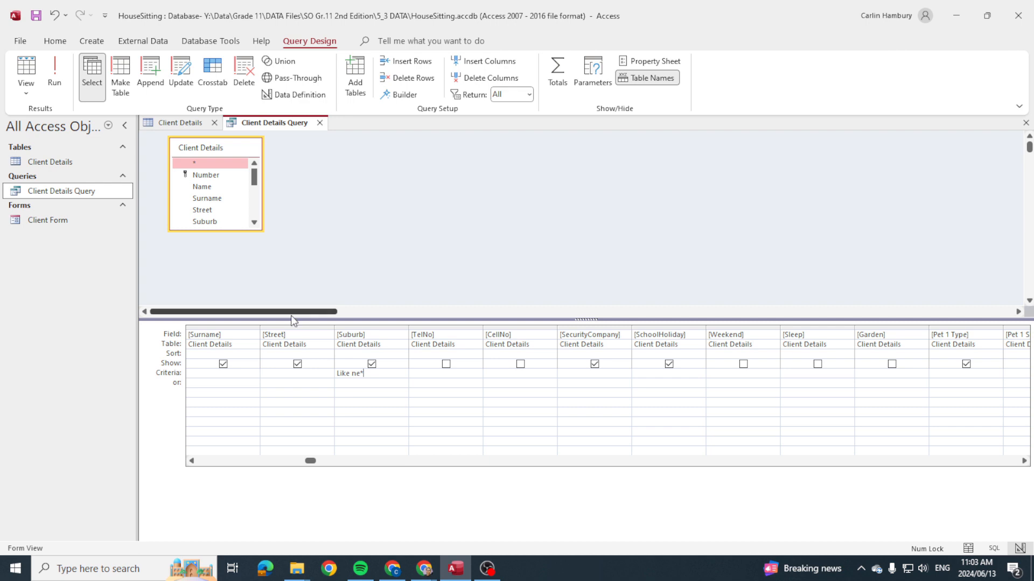
pyautogui.click(55, 70)
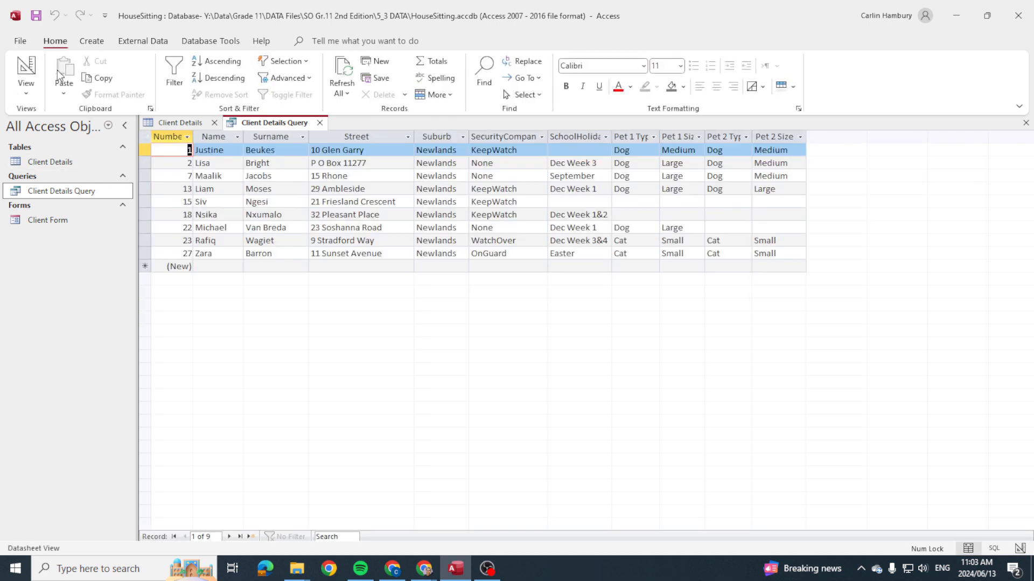